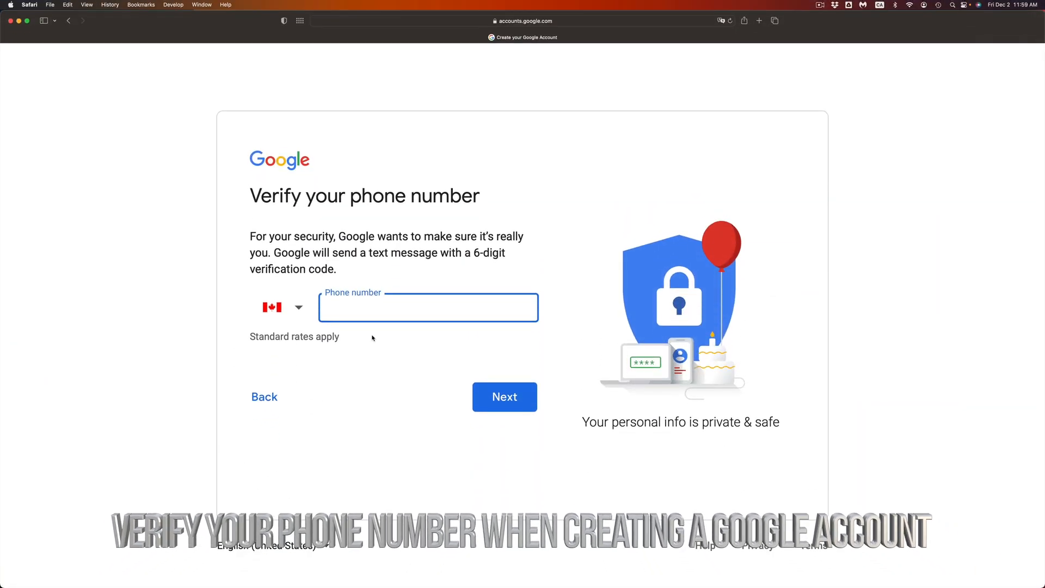
left_click(280, 307)
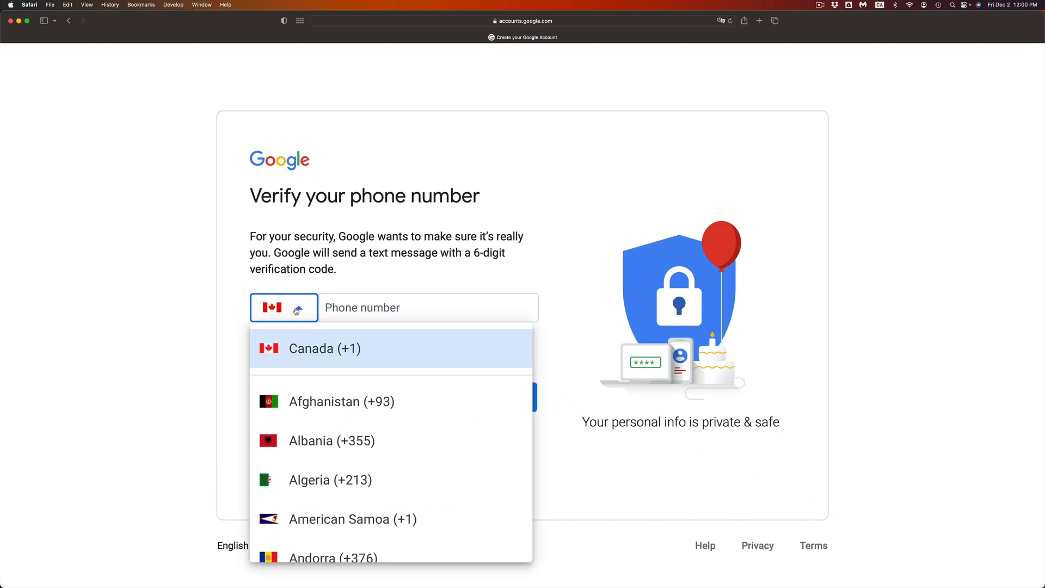
scroll("down", 3)
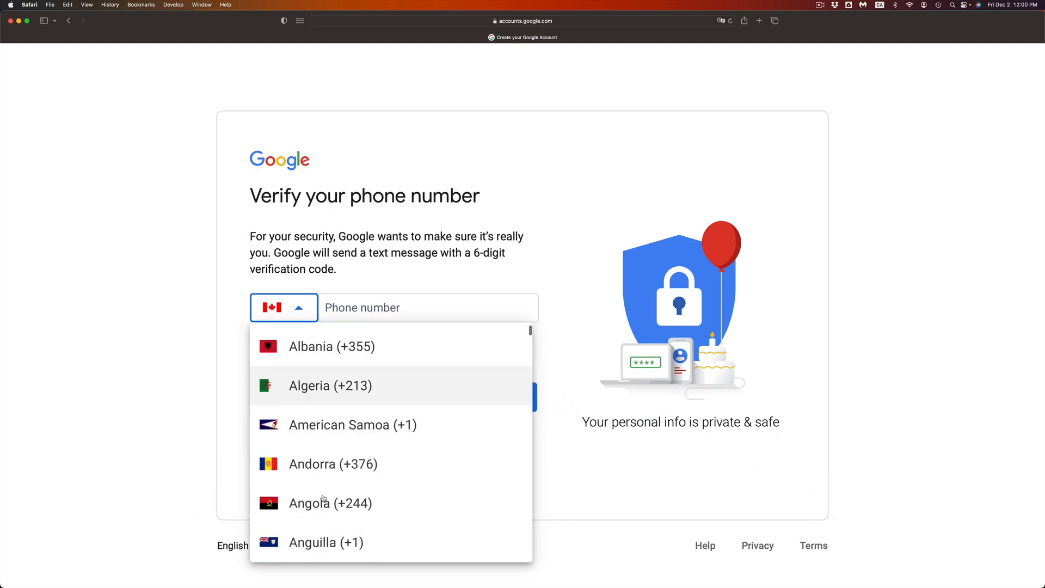
scroll("down", 3)
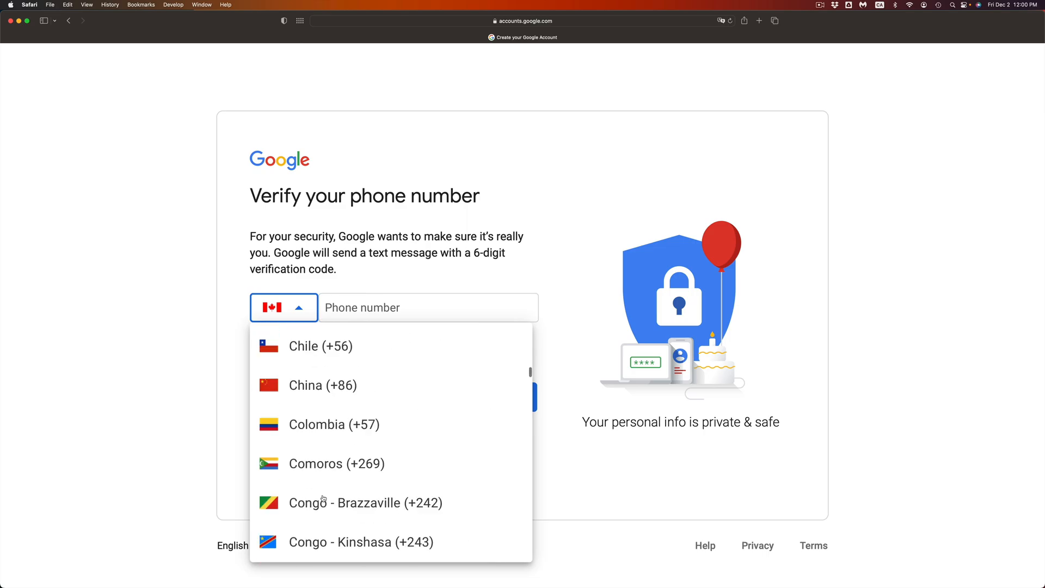
scroll("down", 3)
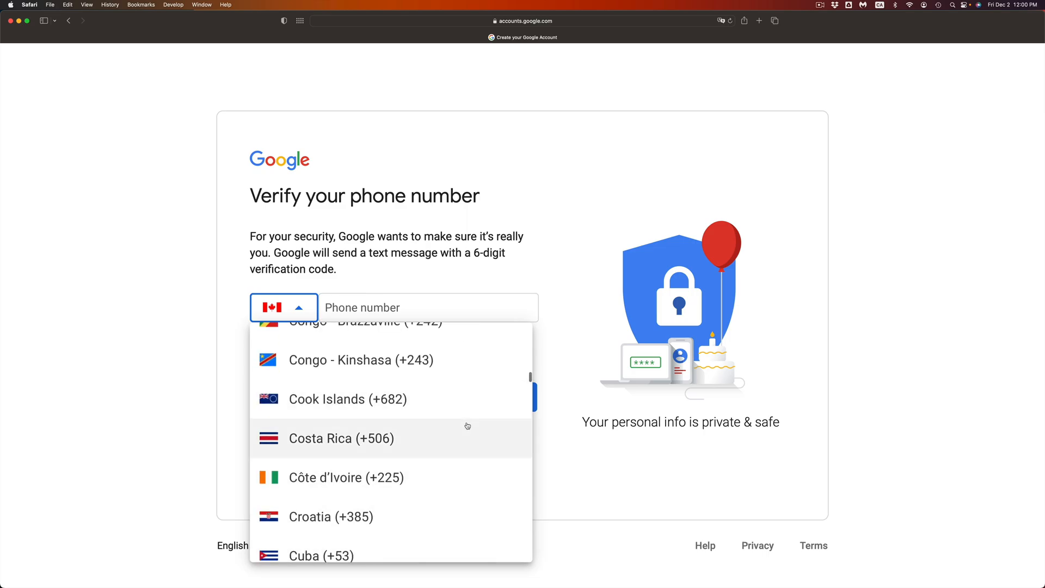
type("6474917")
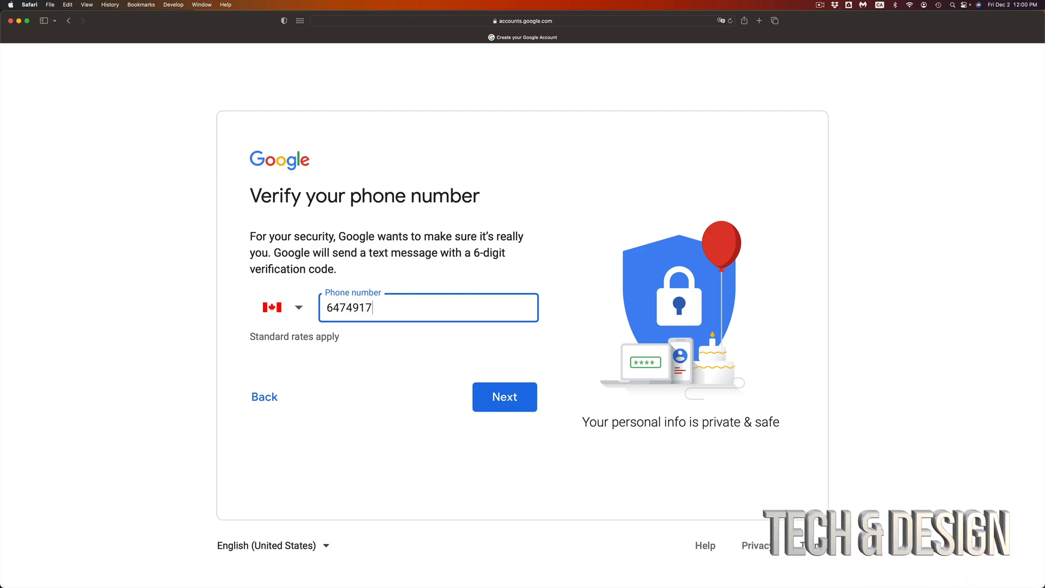
type("018")
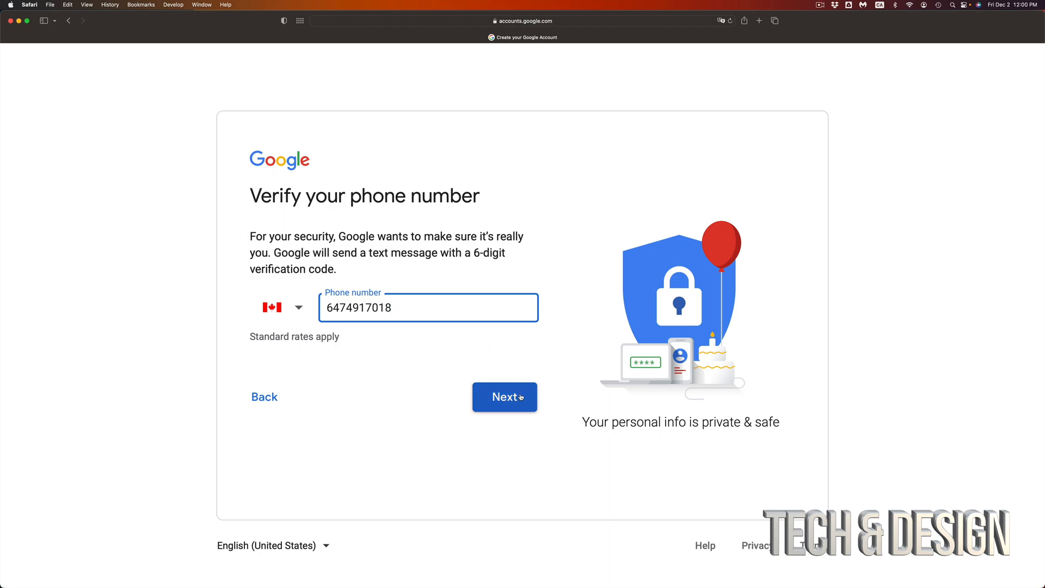
left_click(504, 397)
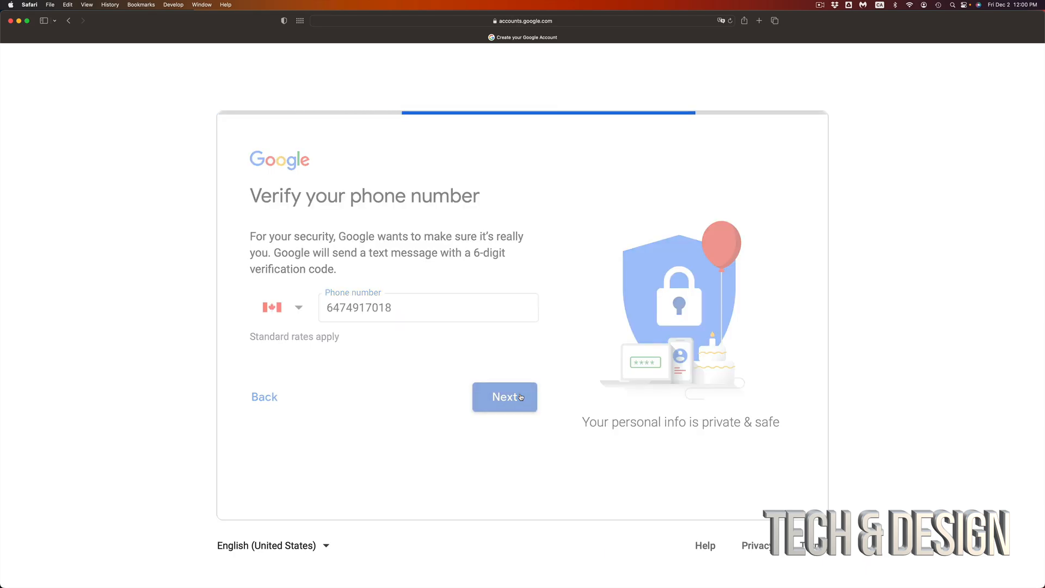
Enter the six-digit texted code and verify it to reach the birthday and gender form
left_click(504, 396)
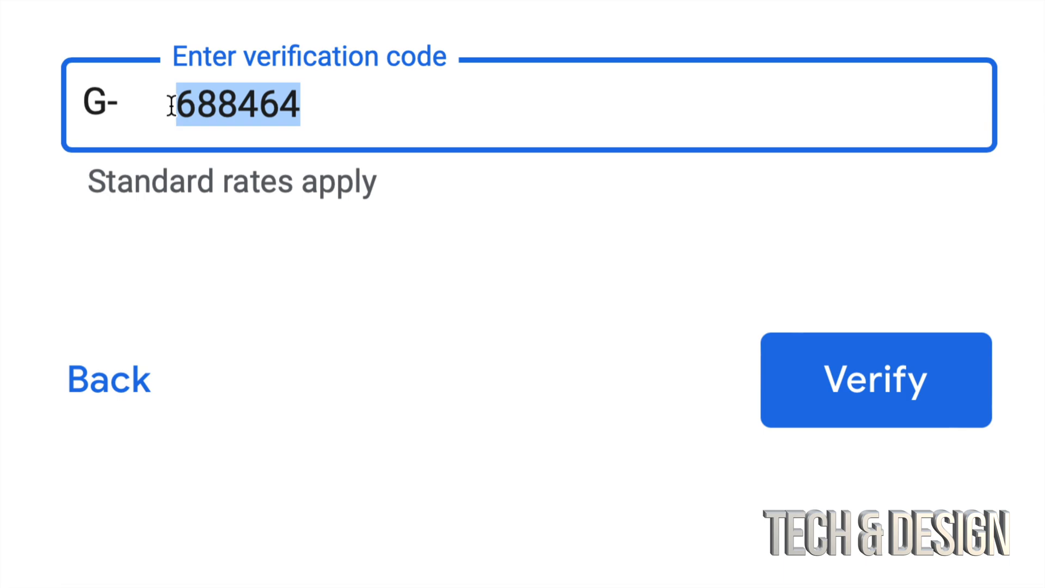
left_click(260, 105)
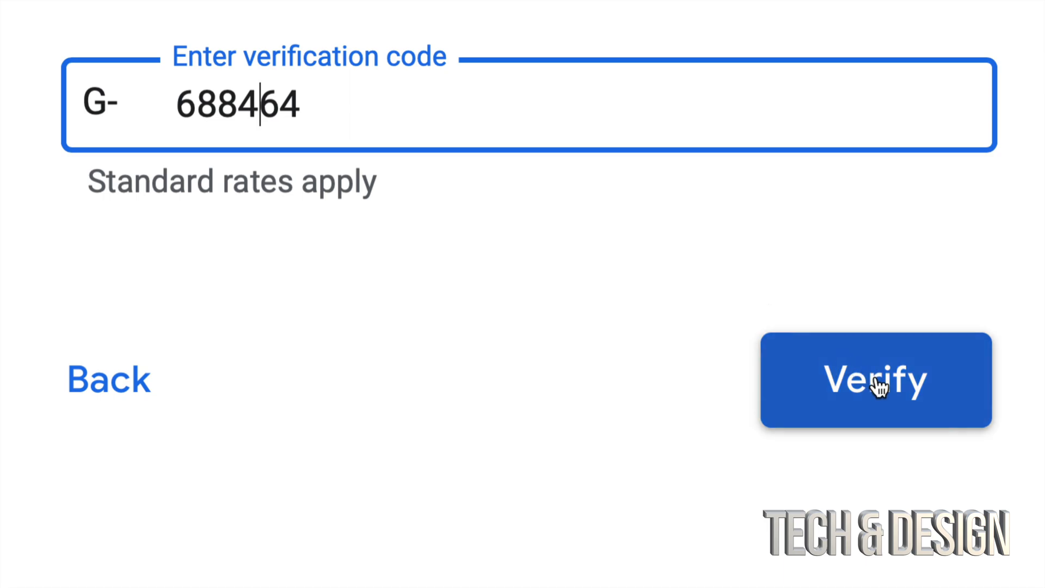
left_click(875, 381)
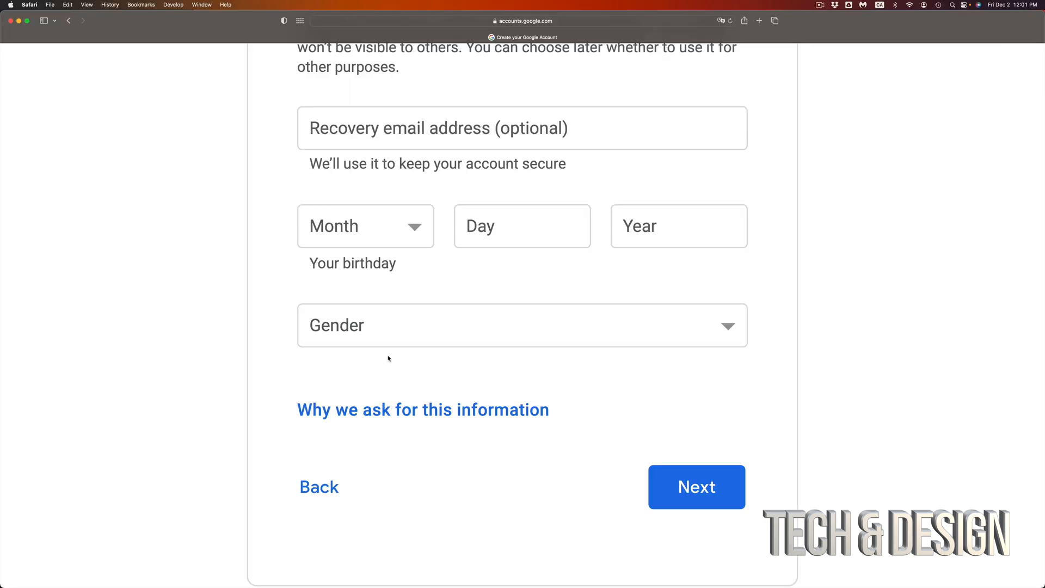
scroll("down", 3)
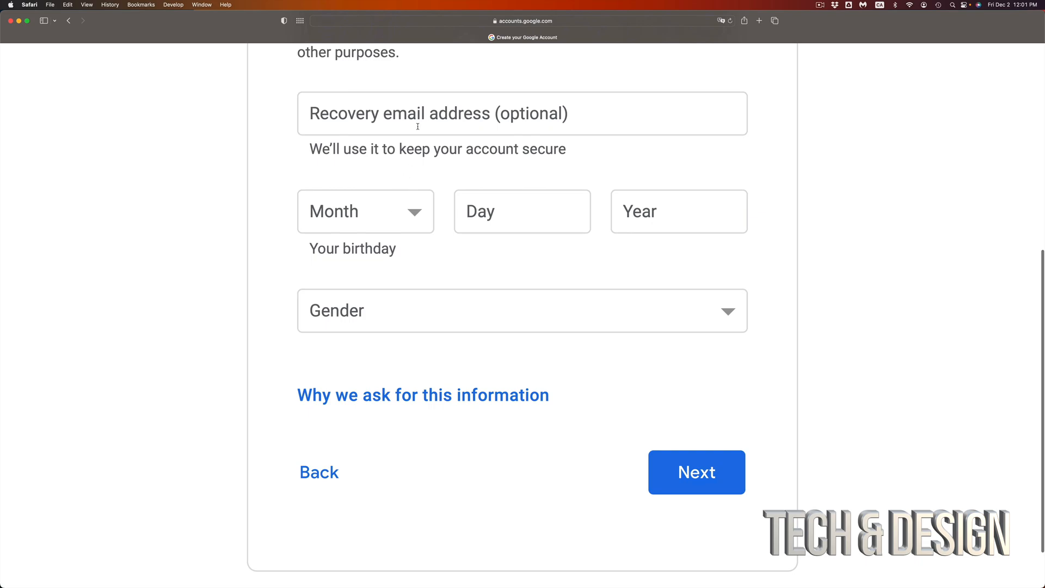
left_click(522, 113)
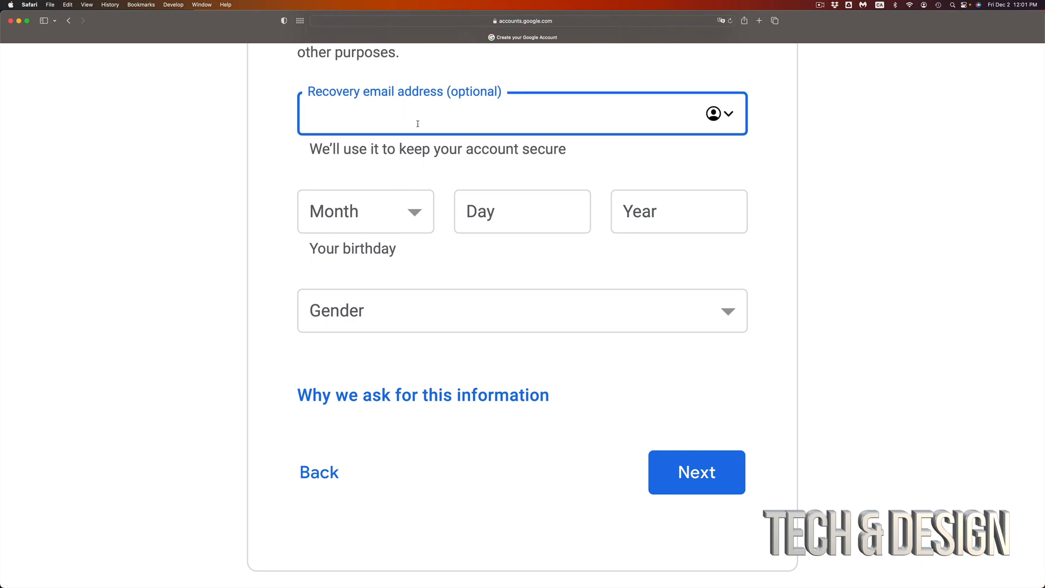
left_click(366, 211)
type("1992")
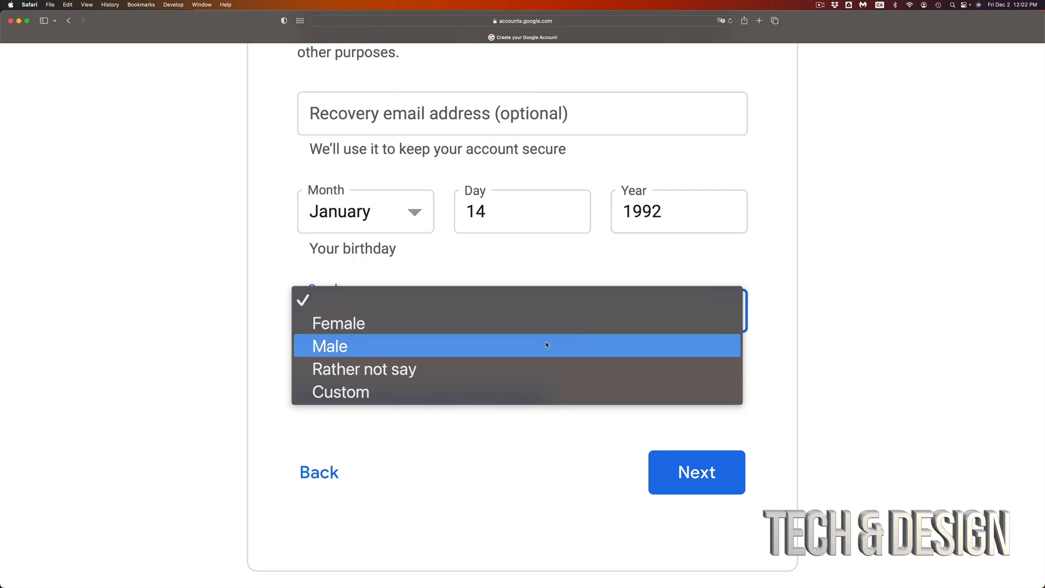
mouse_move(509, 369)
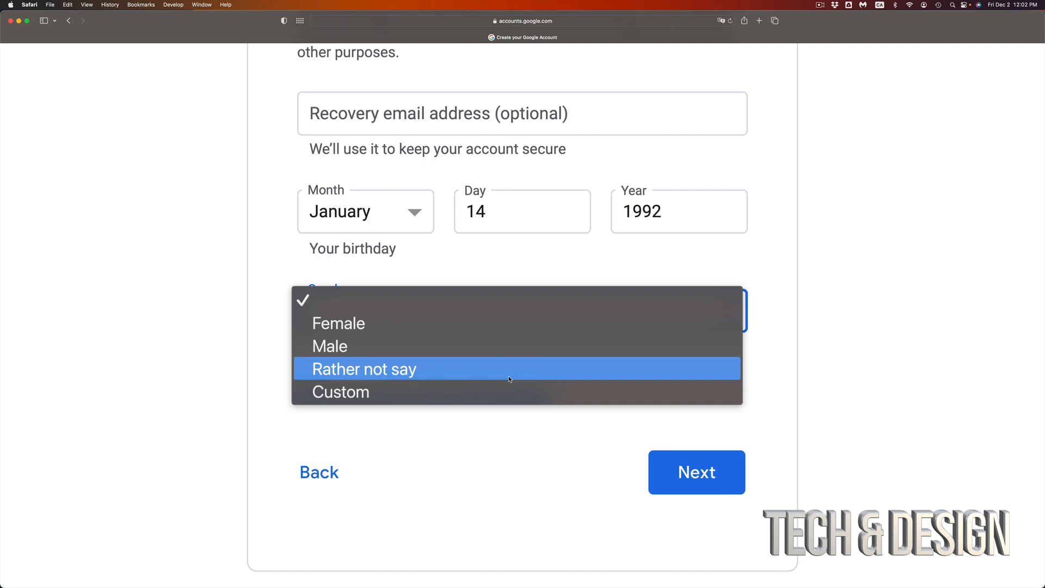
left_click(329, 346)
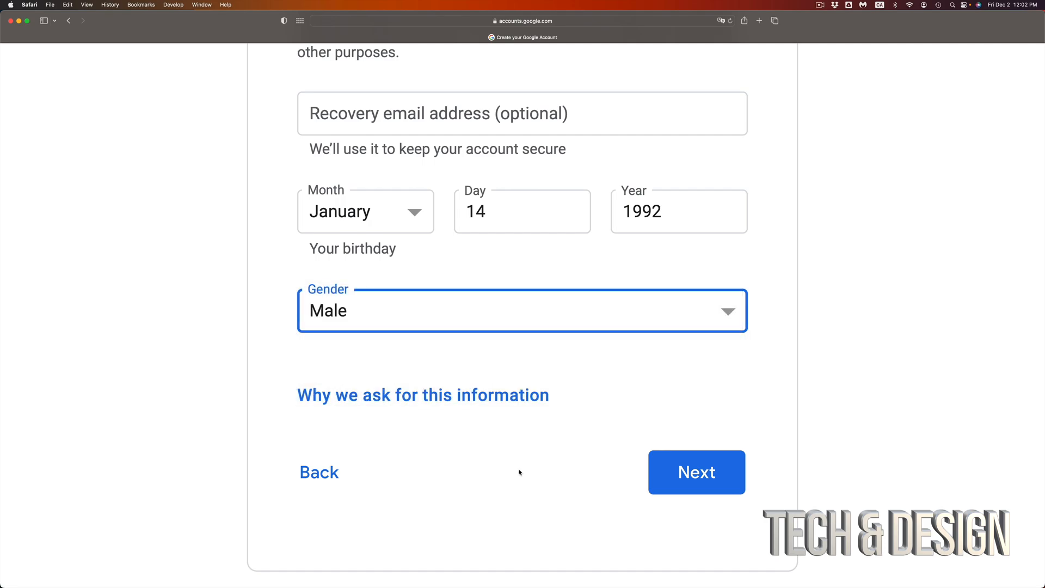
scroll("down", 3)
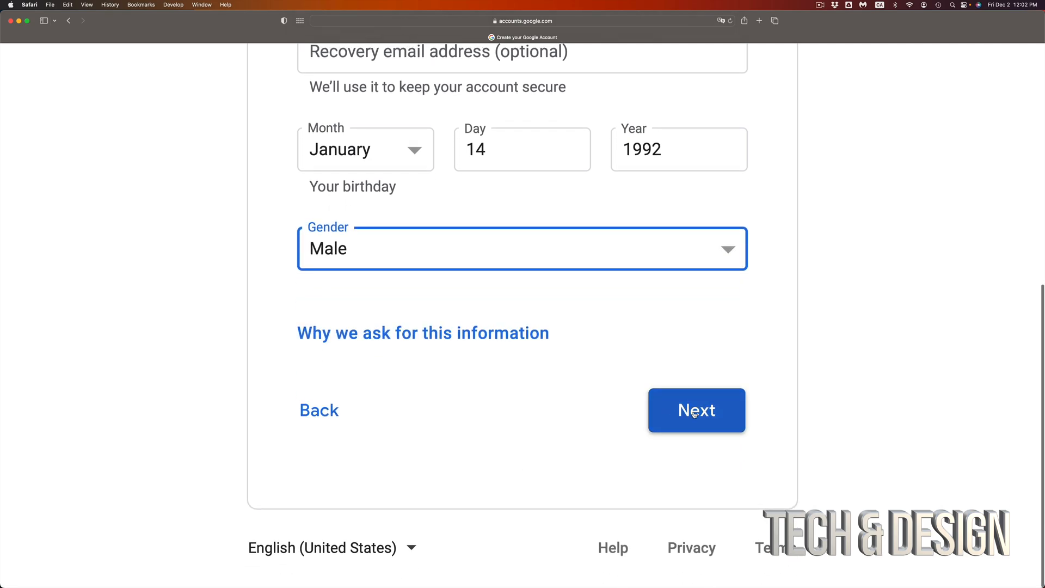
left_click(695, 410)
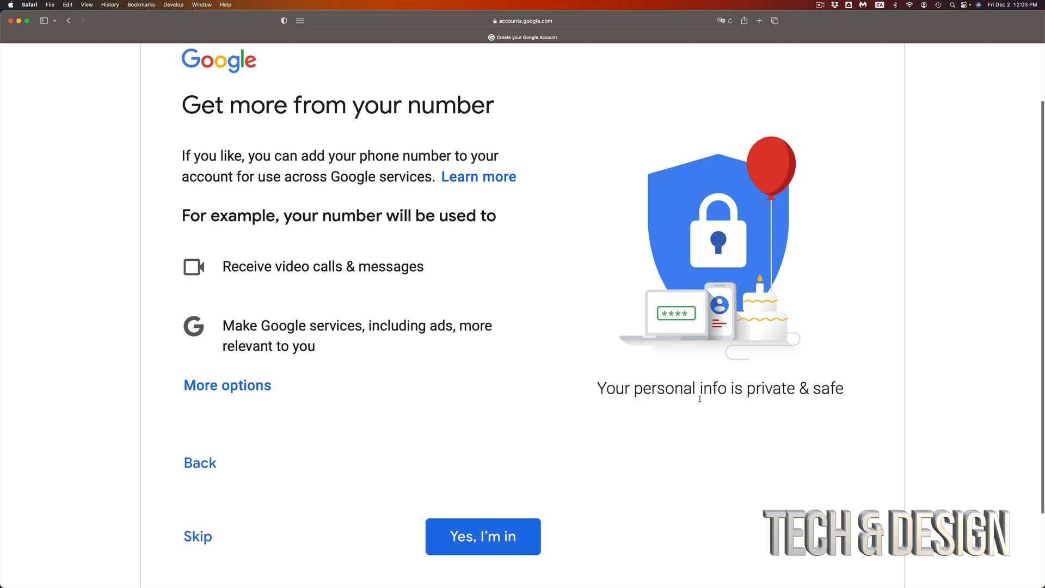
Skip adding the phone number and finish sign-up into the empty Gmail inbox
scroll("down", 3)
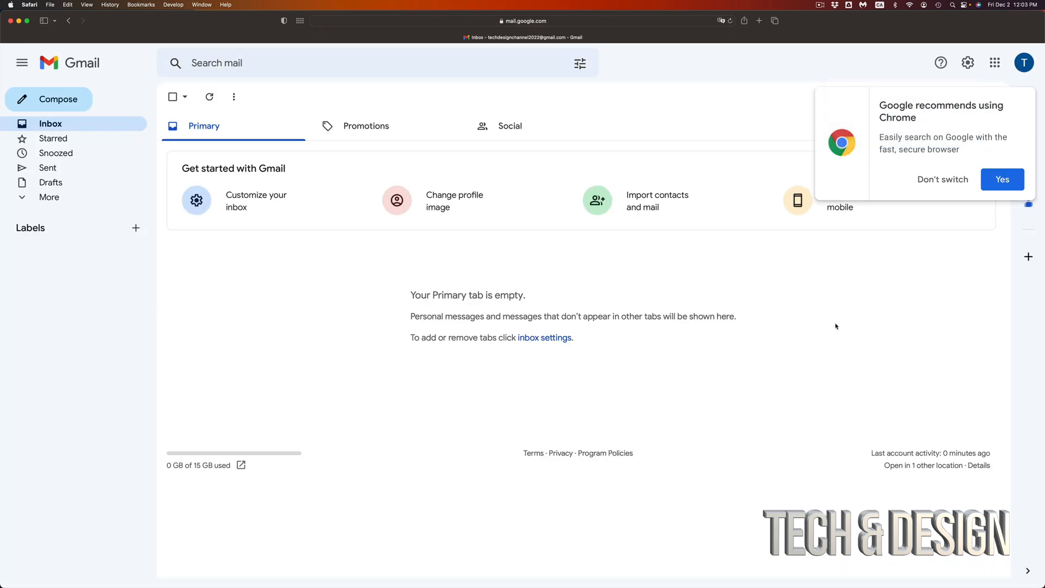
mouse_move(942, 178)
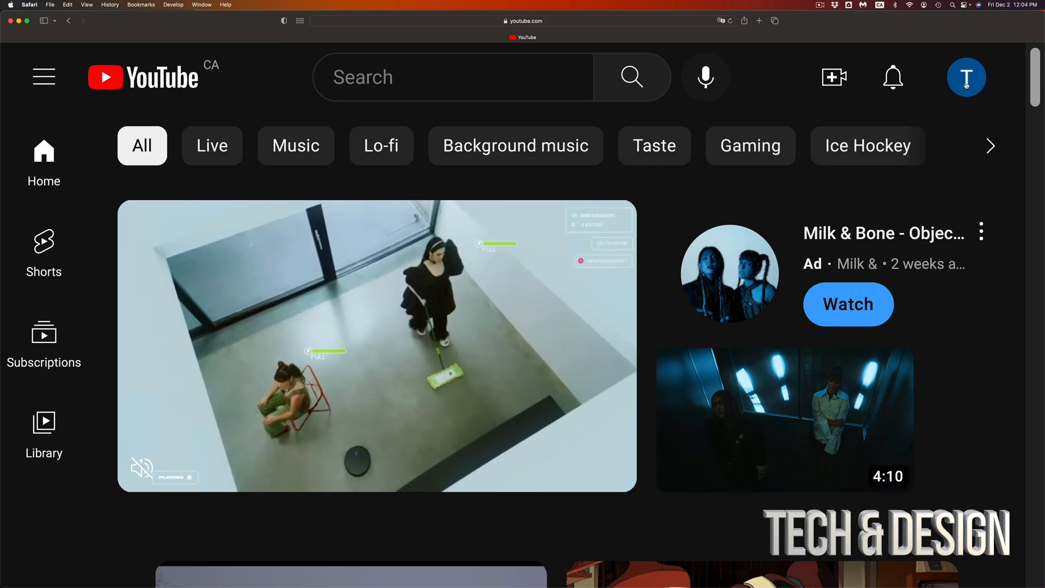
Show the YouTube account menu from the new account's profile avatar
left_click(965, 76)
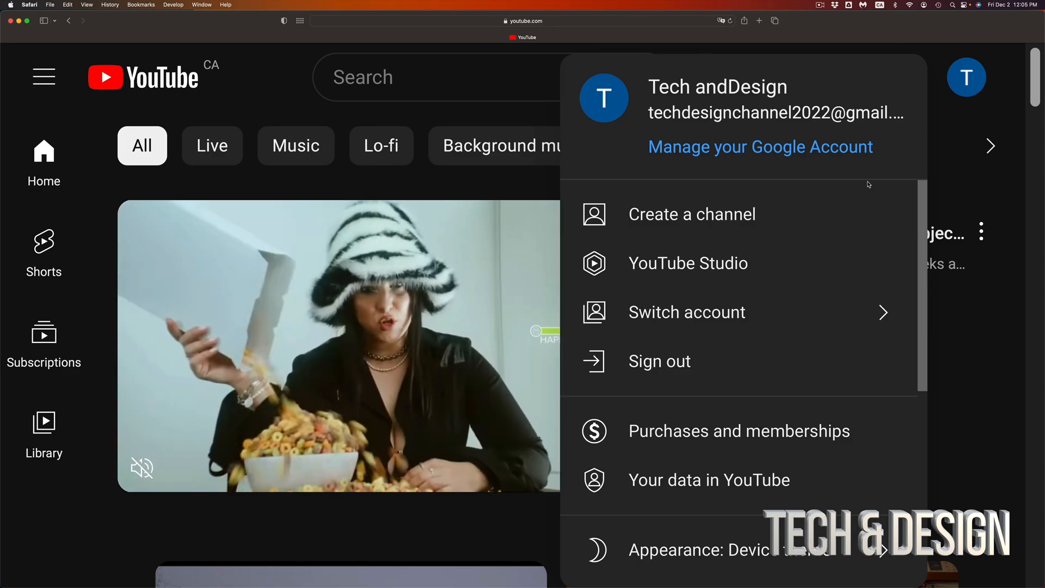
mouse_move(688, 262)
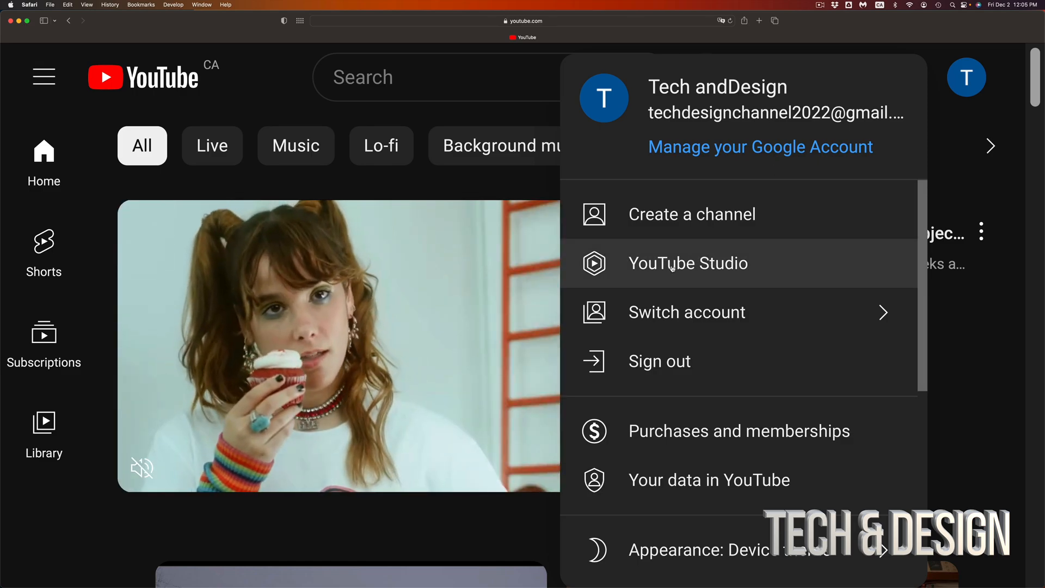
left_click(691, 214)
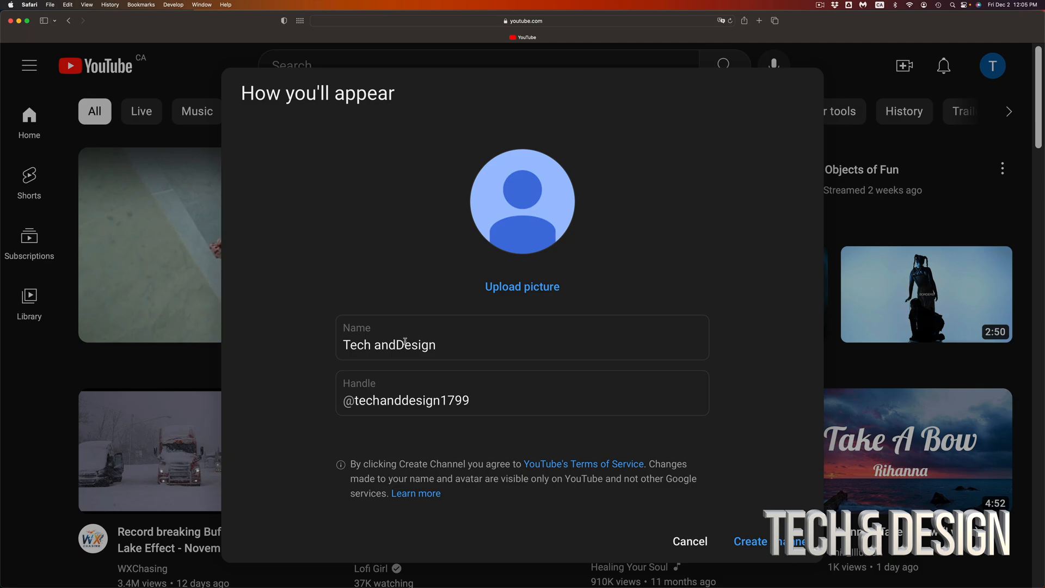
double_click(428, 345)
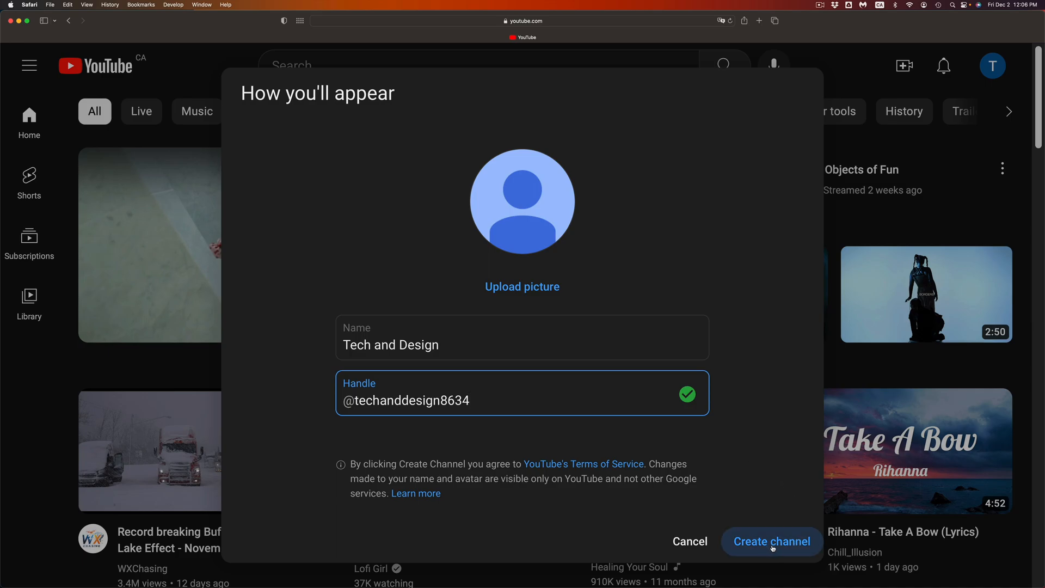
left_click(771, 541)
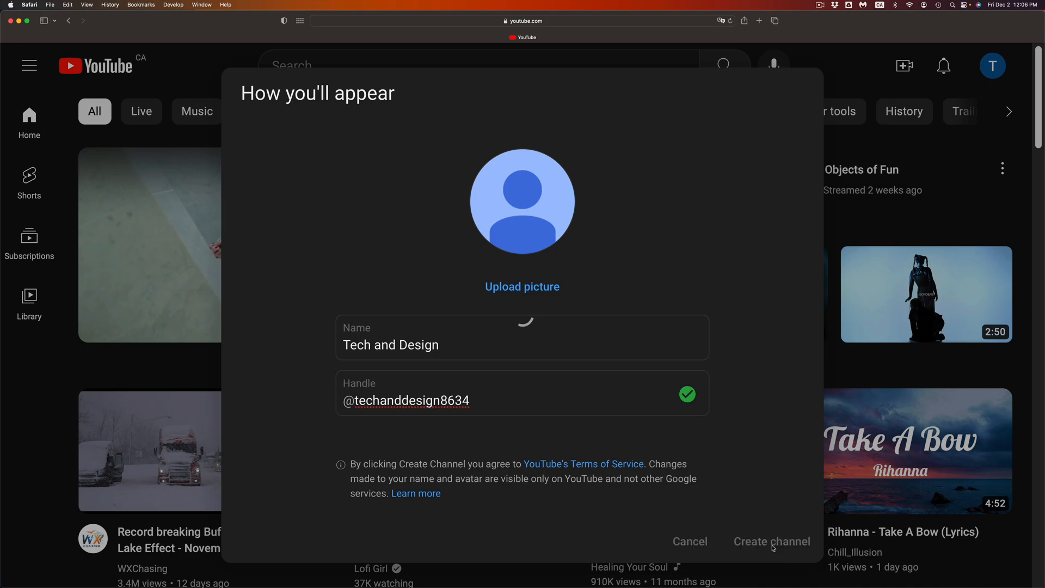
left_click(770, 541)
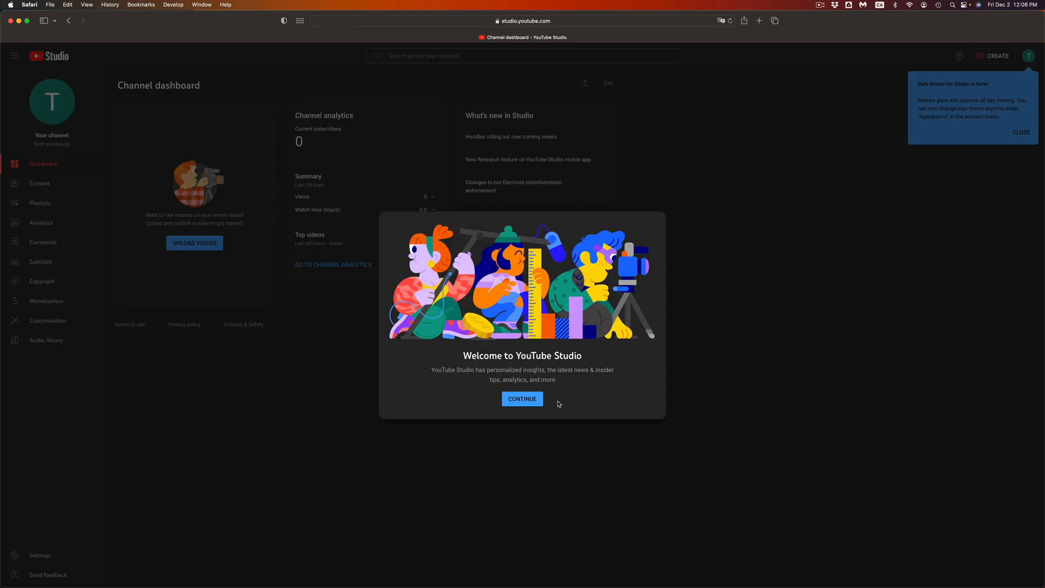
Dismiss the Studio welcome and dark-theme tip, then show the upload and go-live create menu
left_click(521, 399)
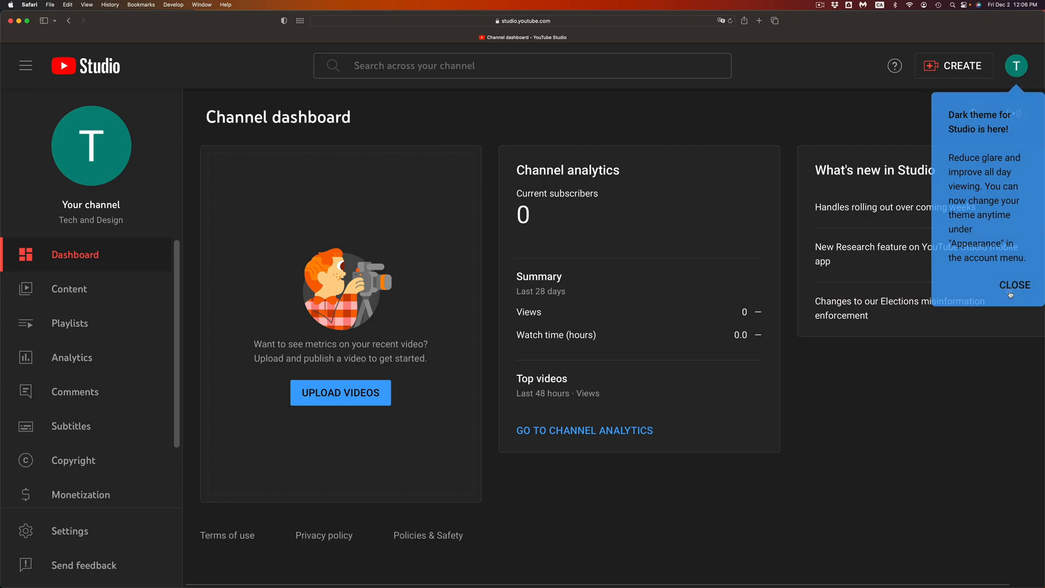
left_click(1014, 285)
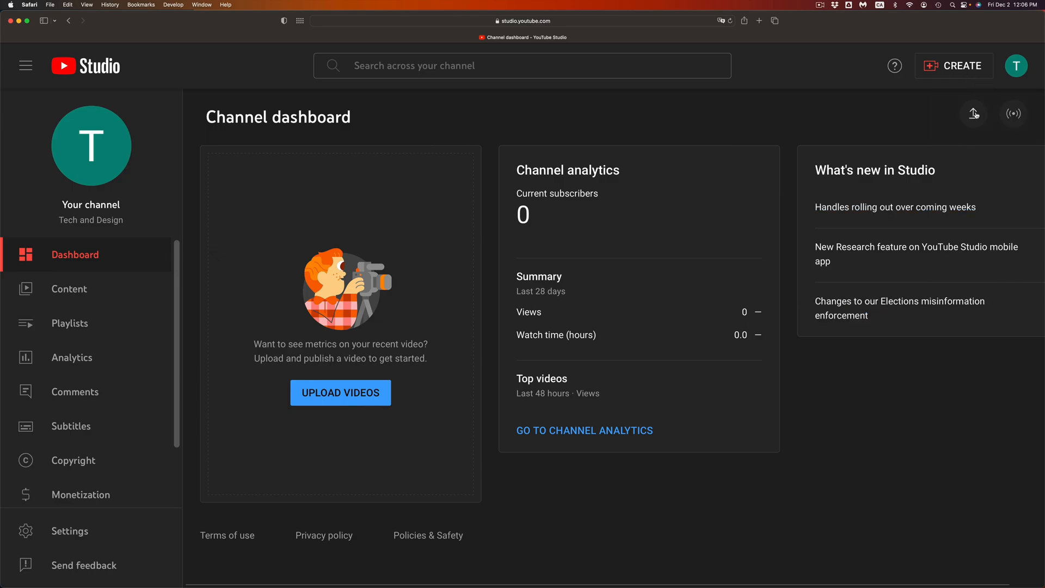
mouse_move(1013, 112)
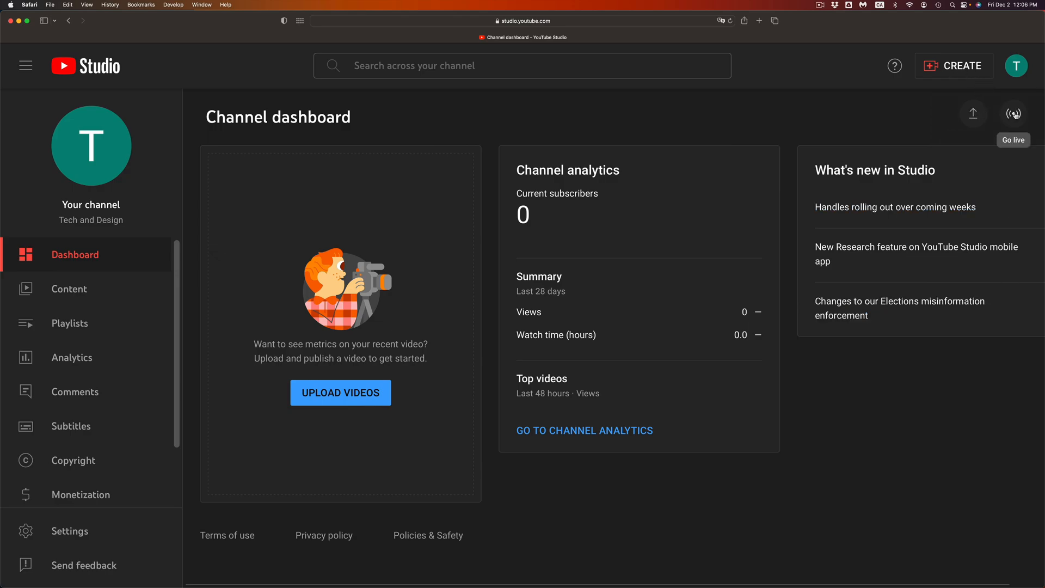
mouse_move(940, 70)
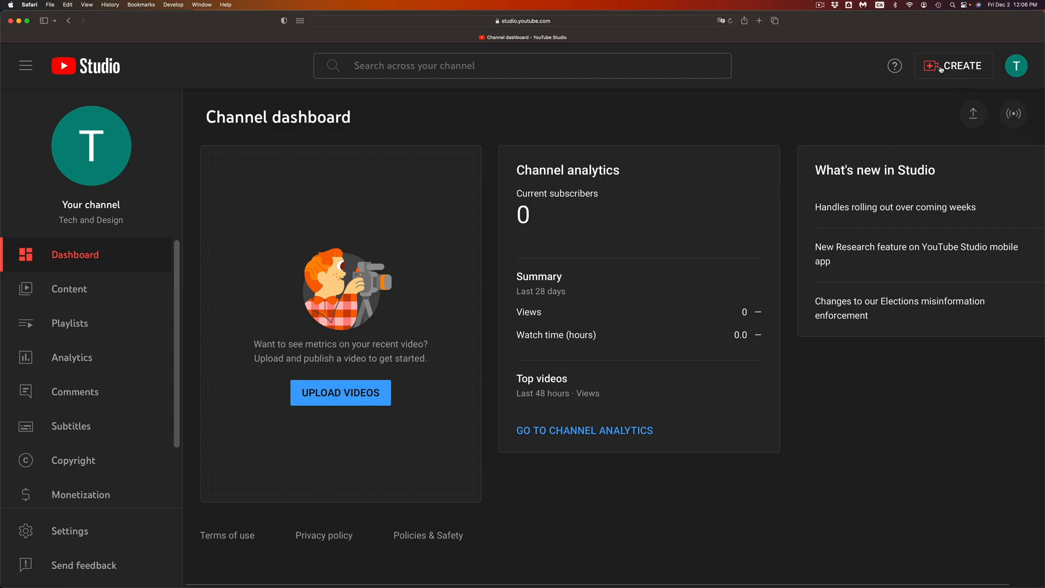
left_click(953, 66)
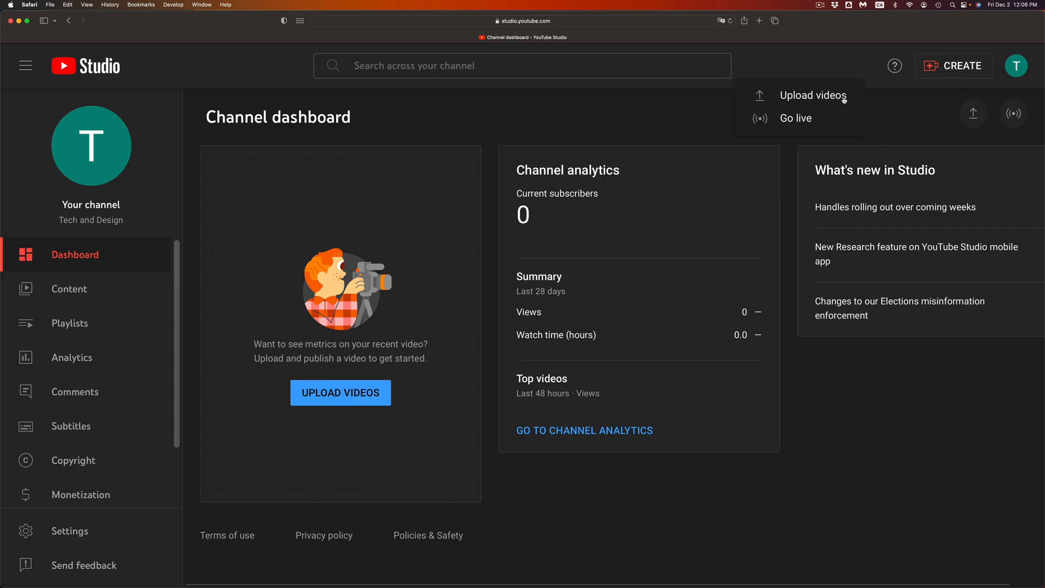
left_click(960, 67)
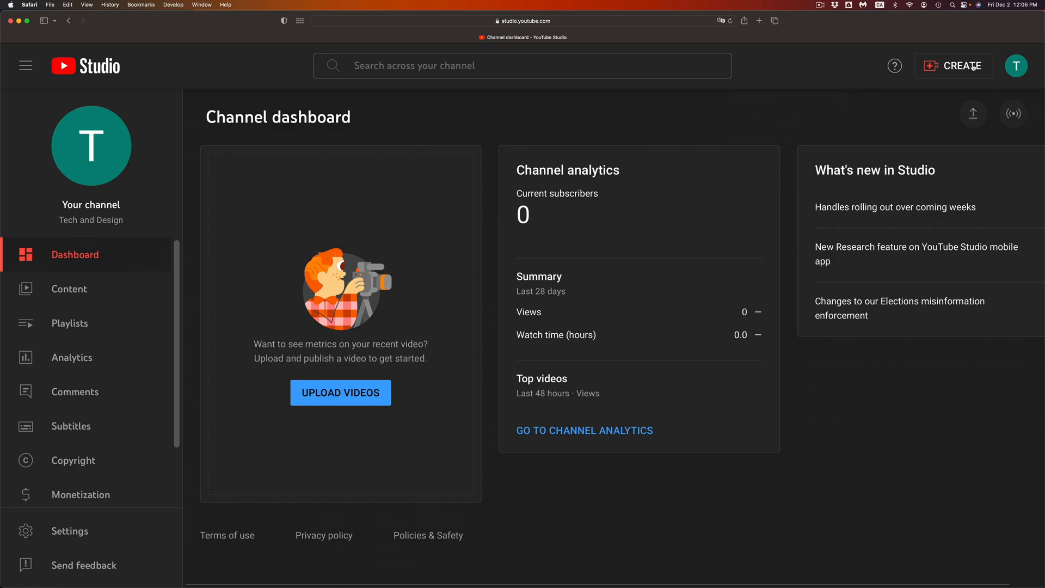
left_click(954, 65)
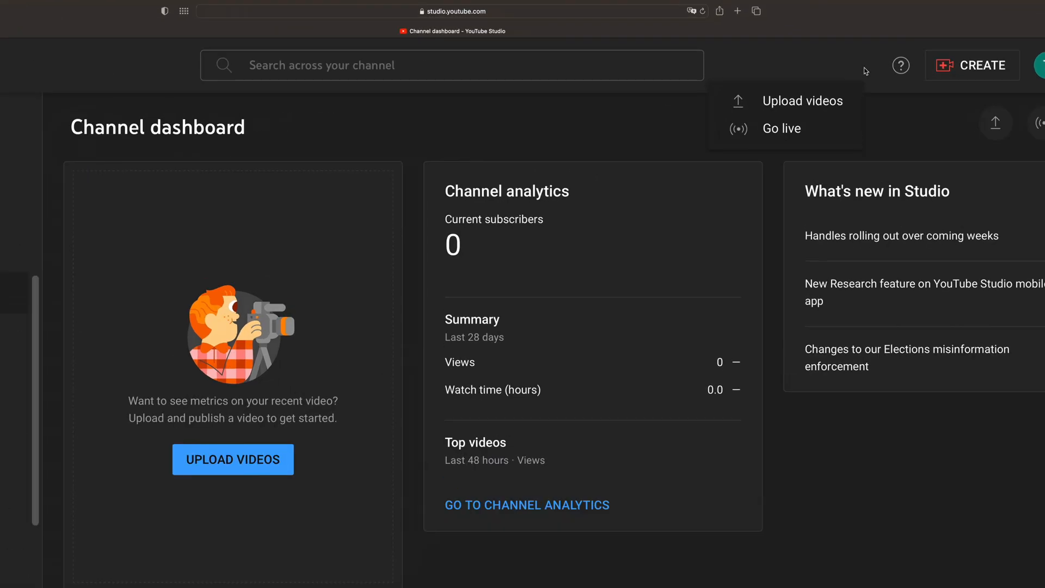